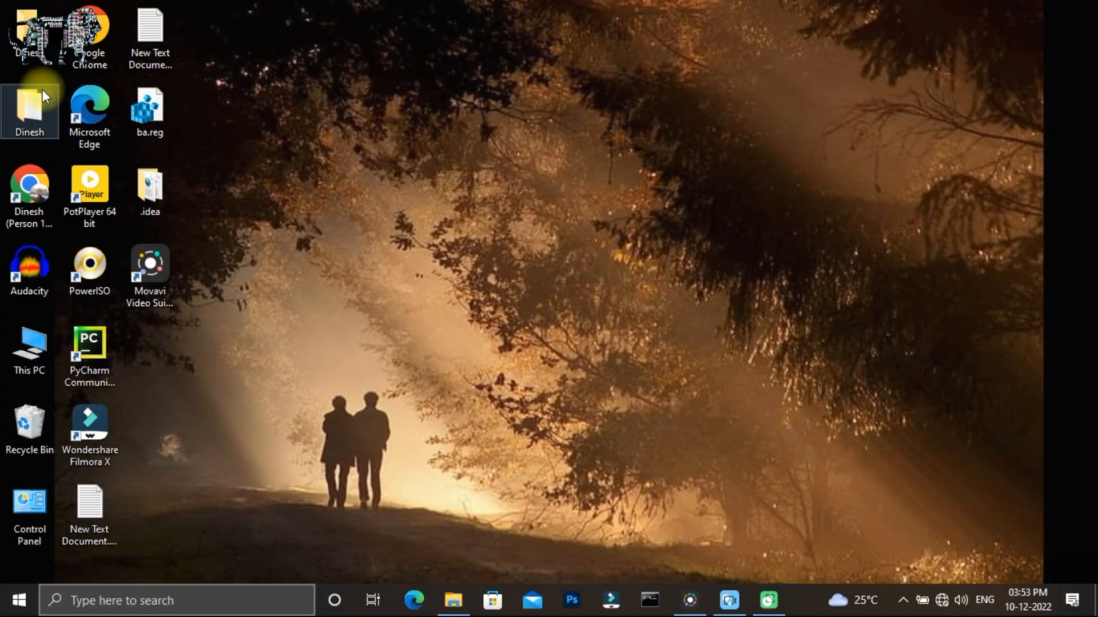
Open the Dinesh folder from the desktop, showing New Text Document (3).txt inside.
double_click(30, 109)
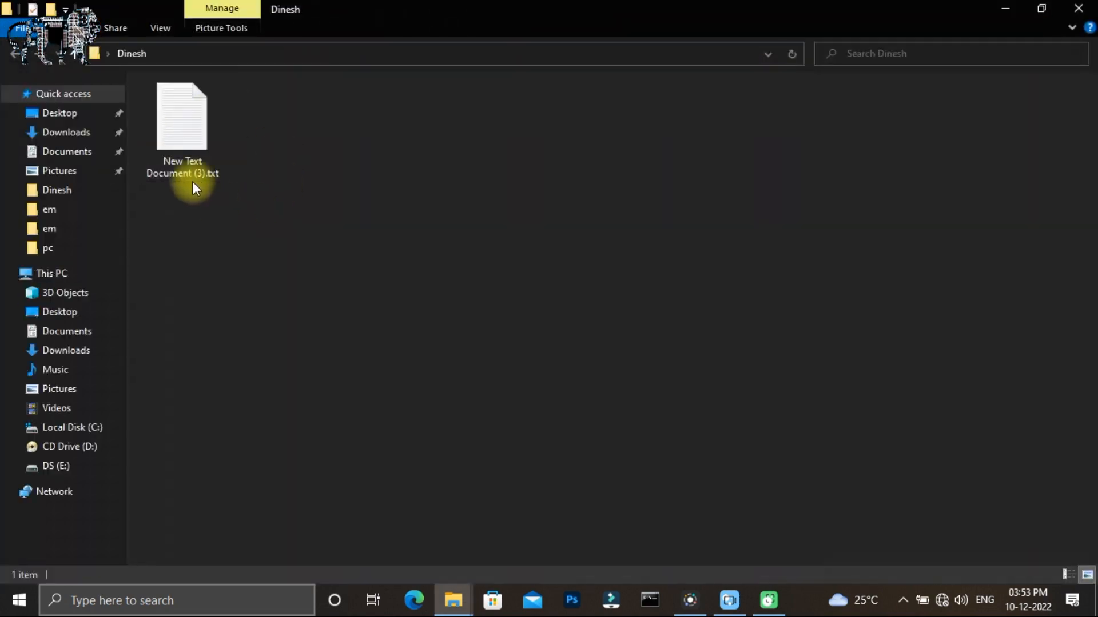
mouse_move(303, 233)
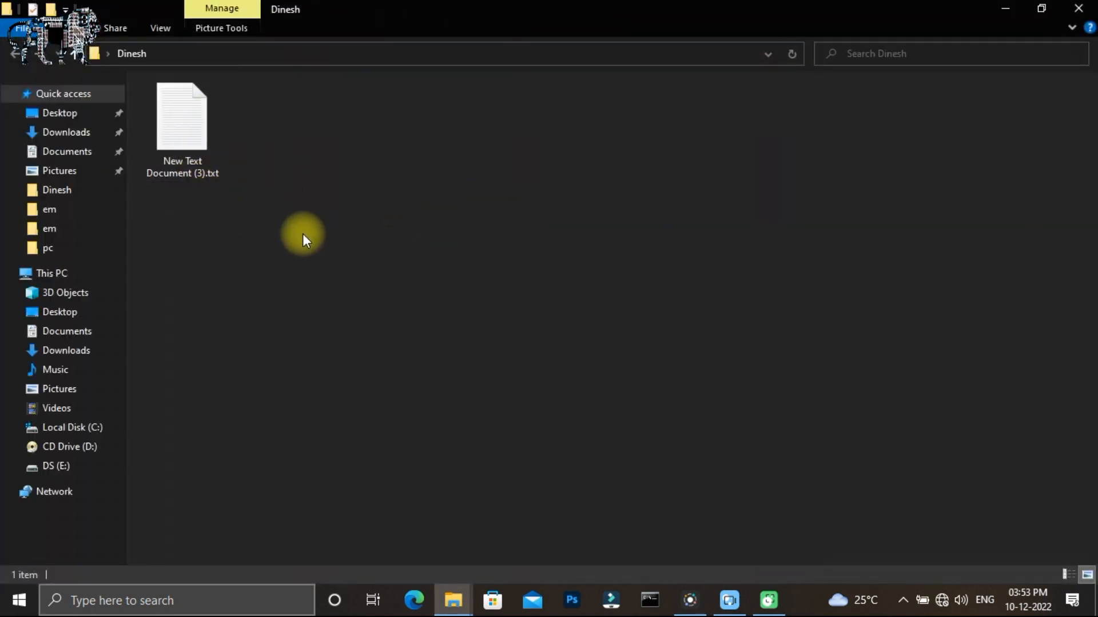
right_click(301, 234)
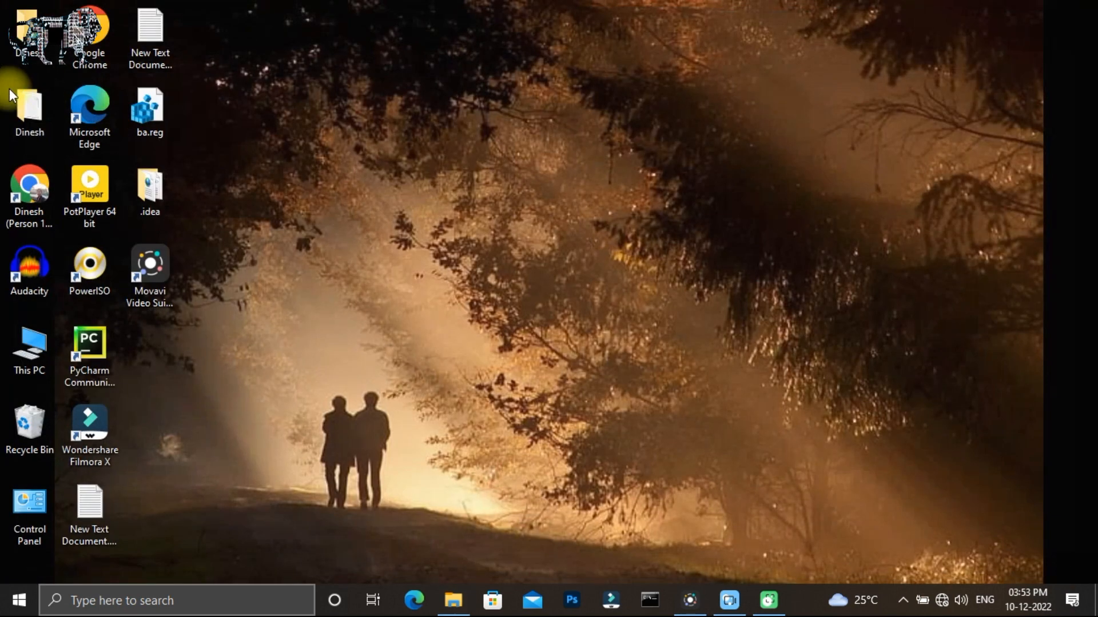
left_click(29, 113)
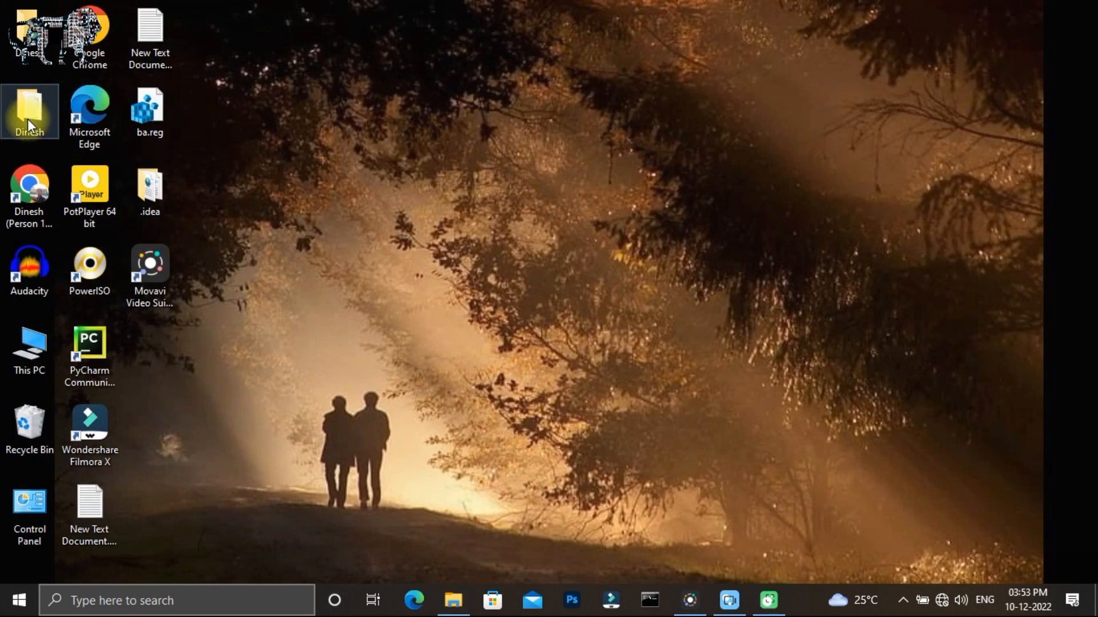
double_click(30, 112)
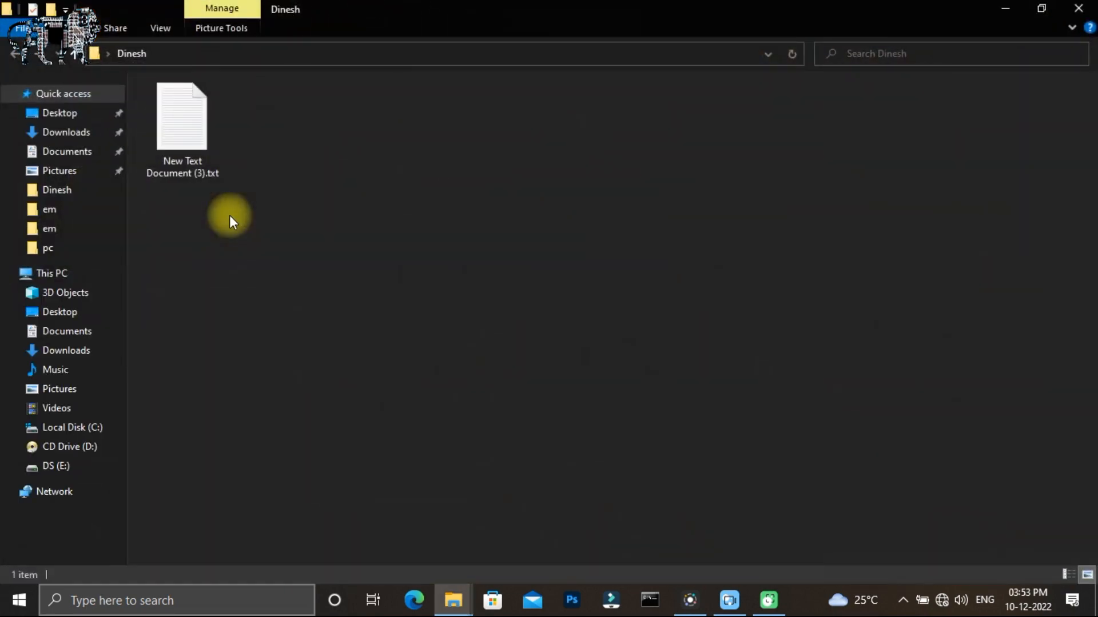
mouse_move(431, 365)
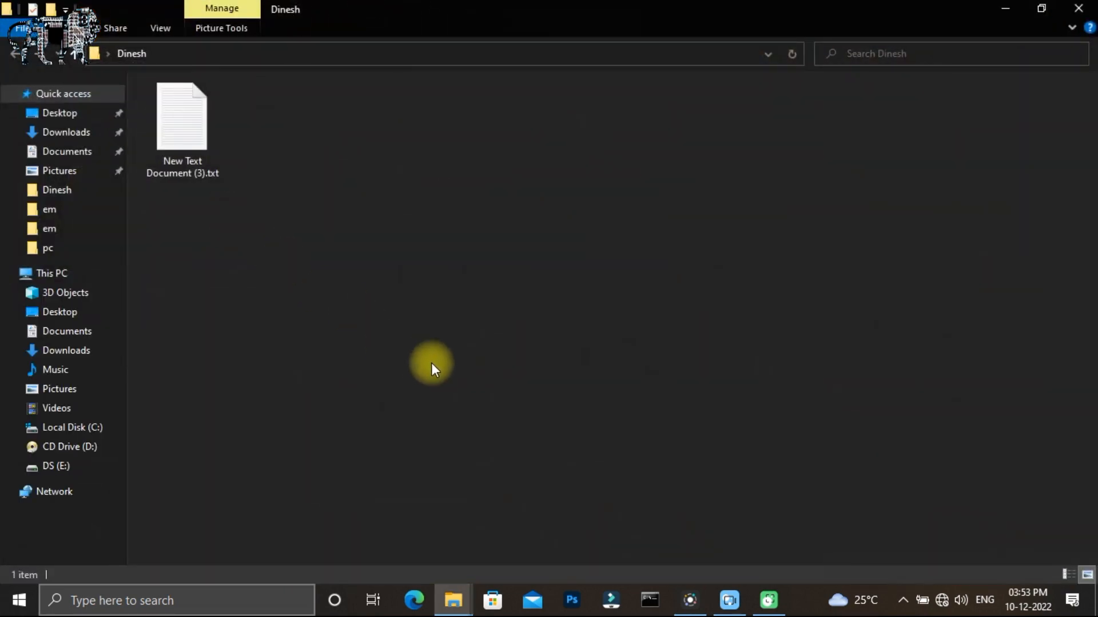
Bring up the folder's Properties dialog on its Customise tab via 'Customise this folder...'.
right_click(431, 363)
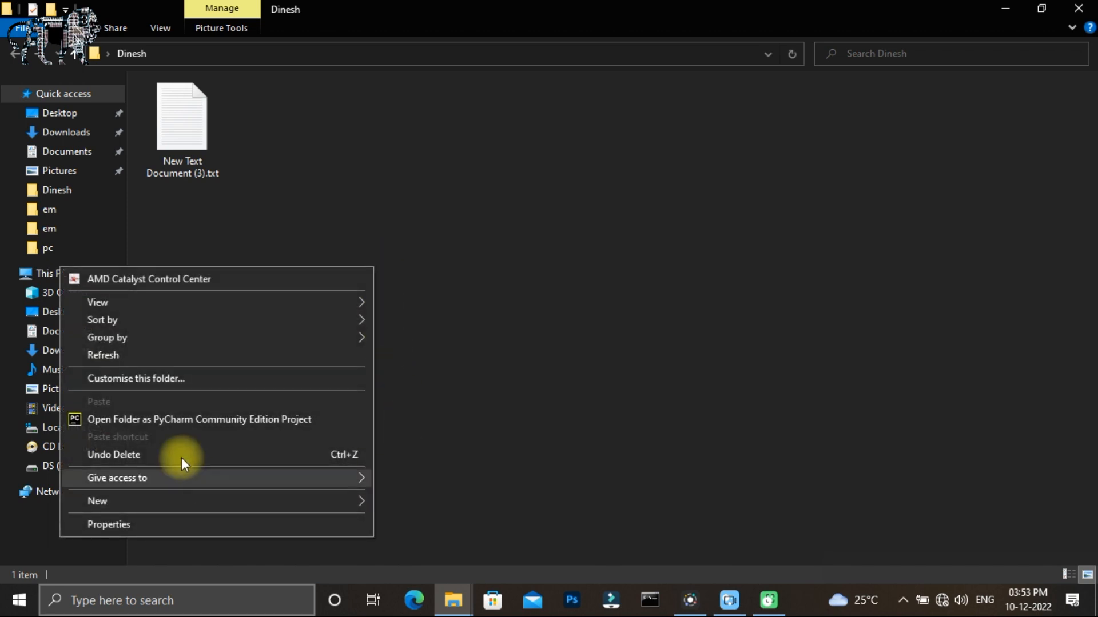
mouse_move(175, 379)
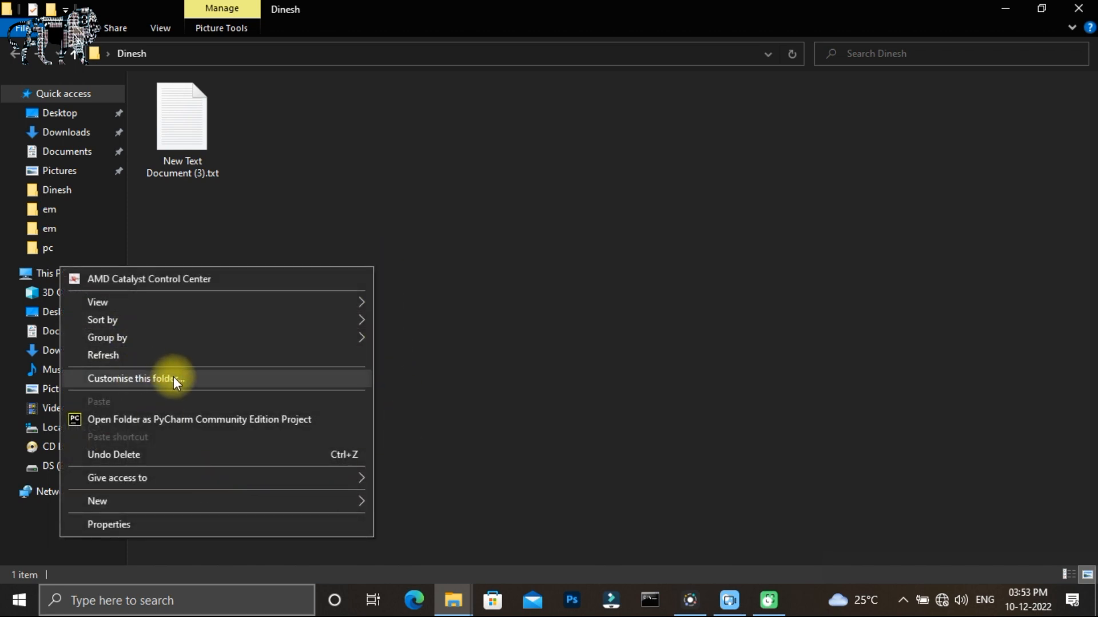
mouse_move(202, 378)
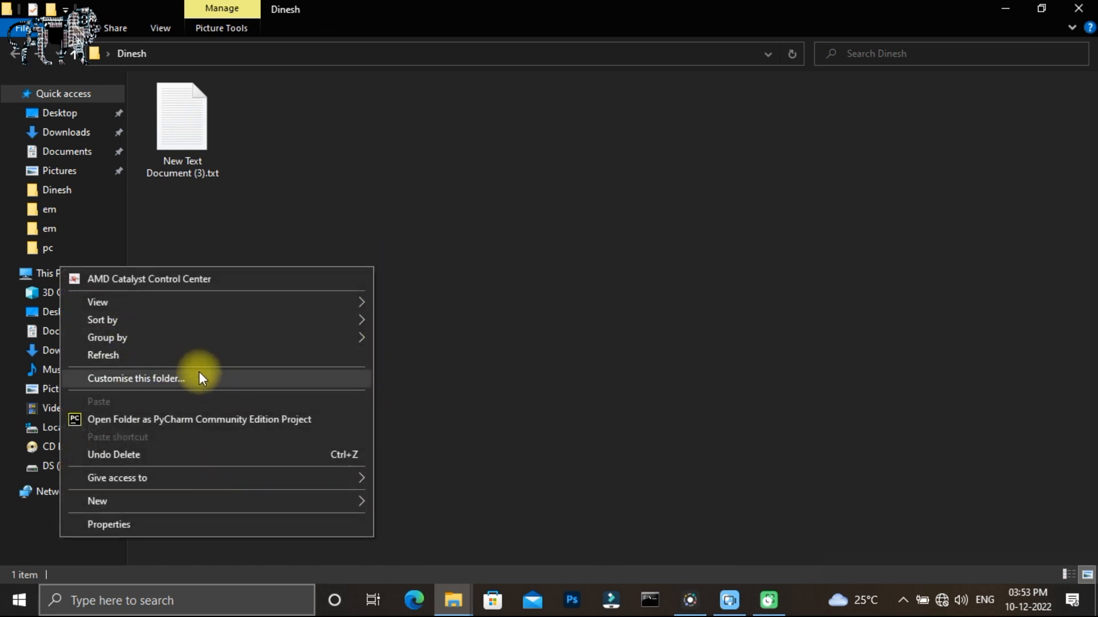
left_click(136, 379)
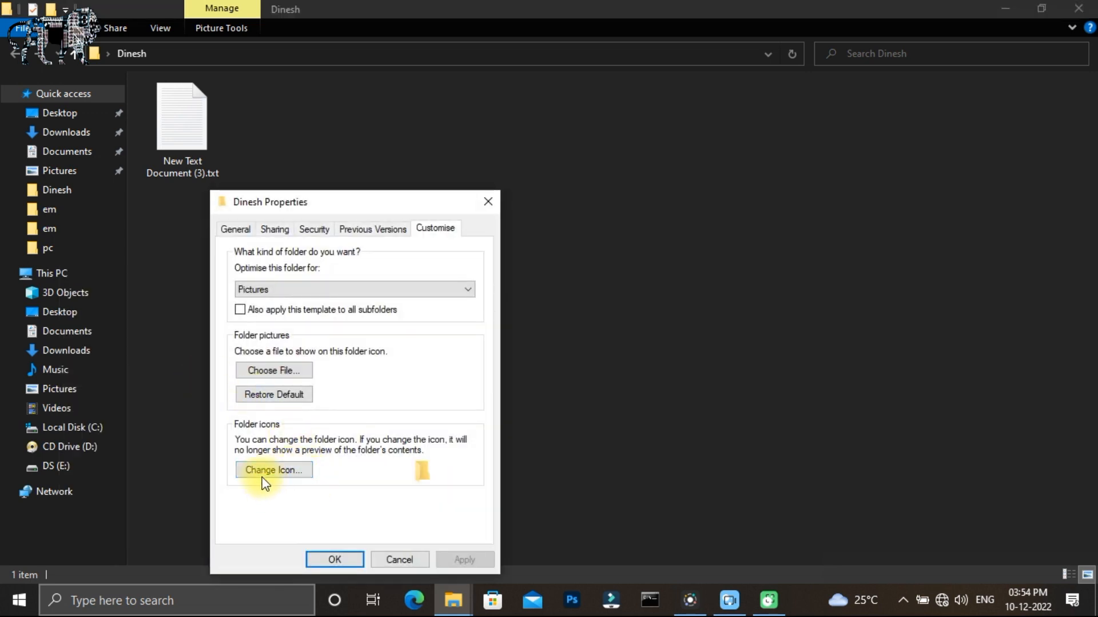
Choose the green tree from the SHELL32 icon list as the folder icon and confirm.
left_click(273, 470)
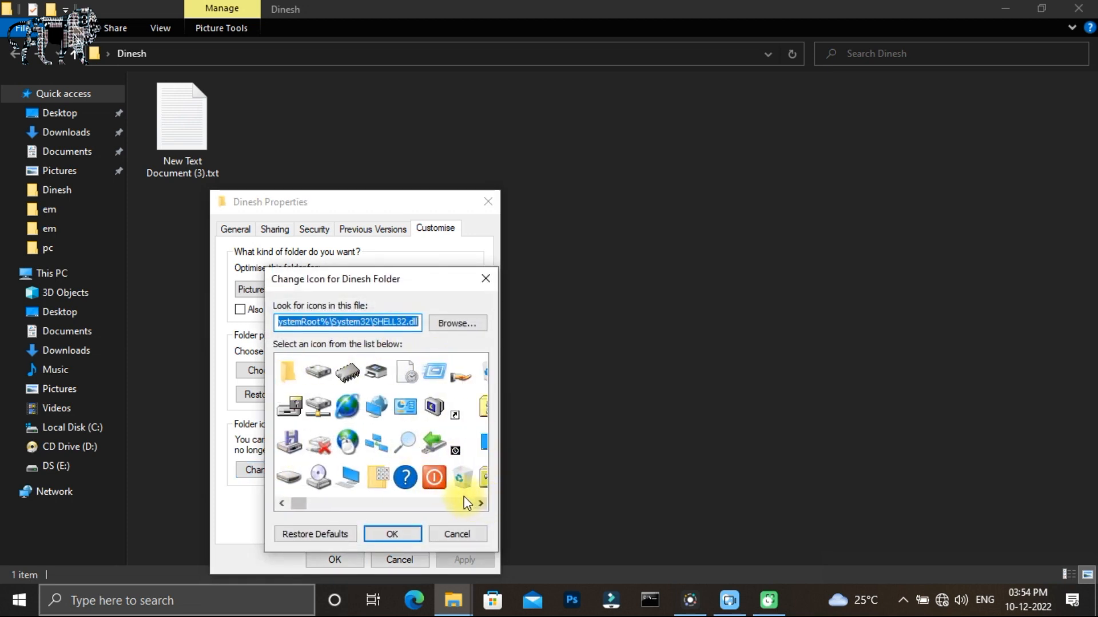
mouse_move(498, 510)
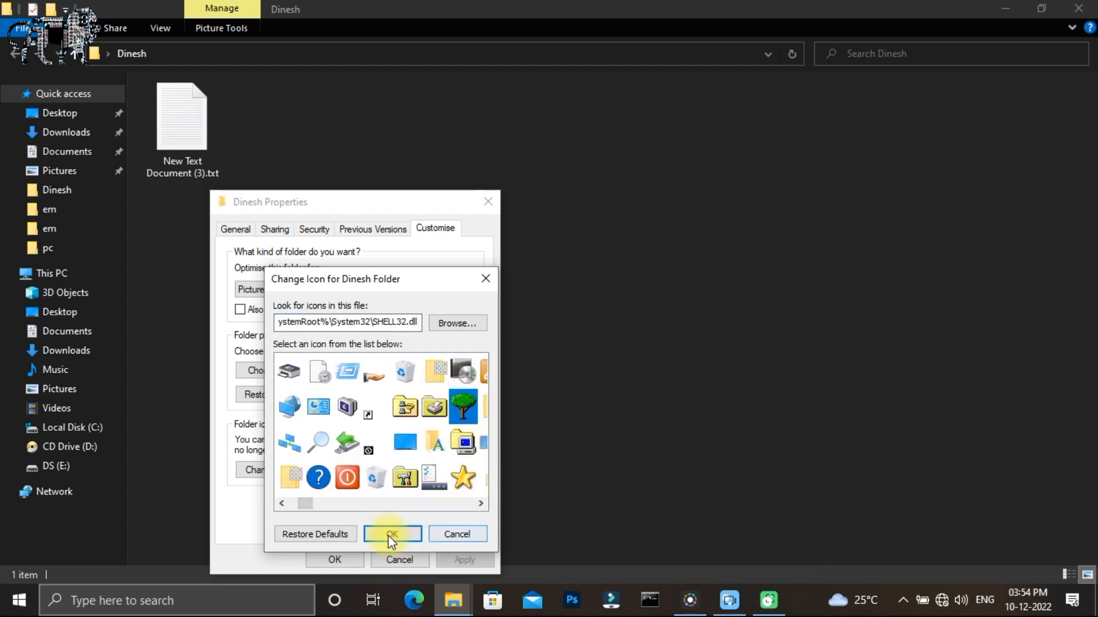
left_click(392, 534)
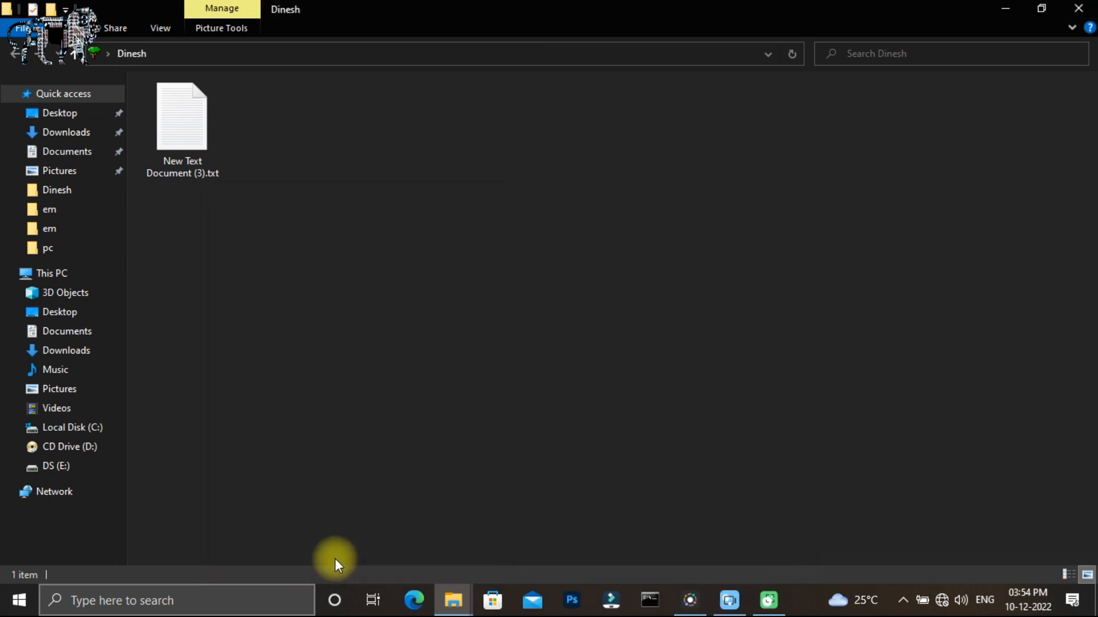
mouse_move(95, 46)
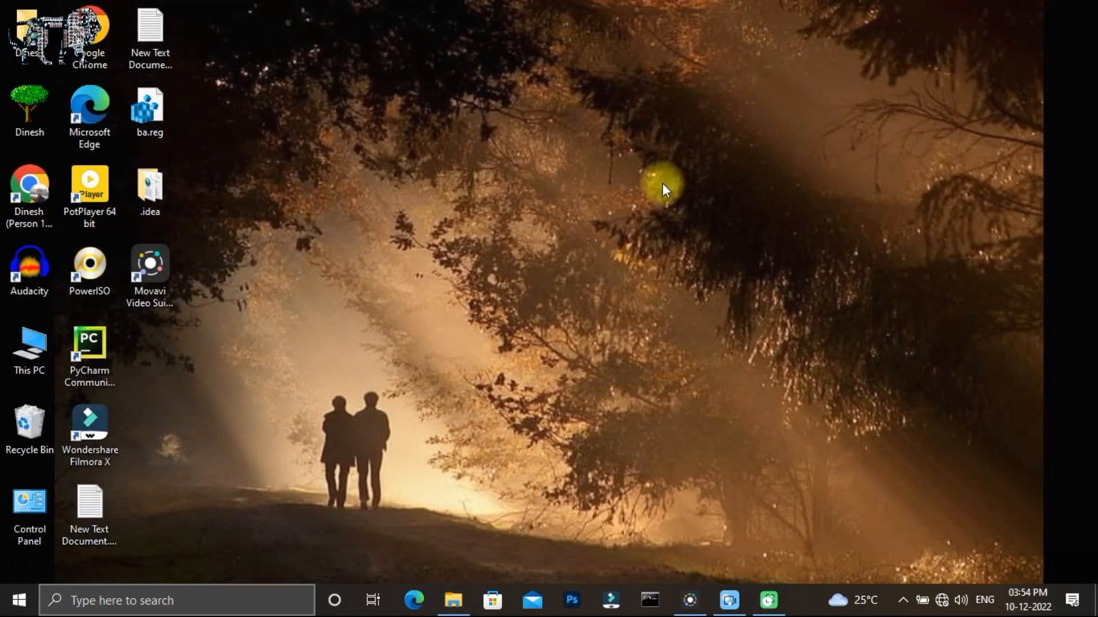
mouse_move(7, 125)
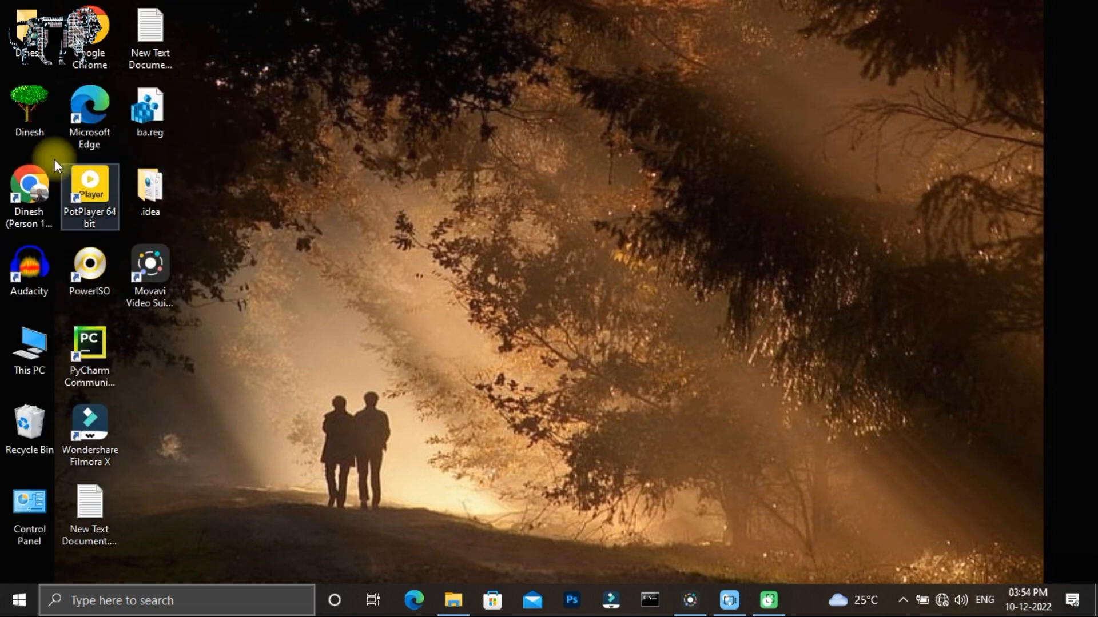
mouse_move(30, 112)
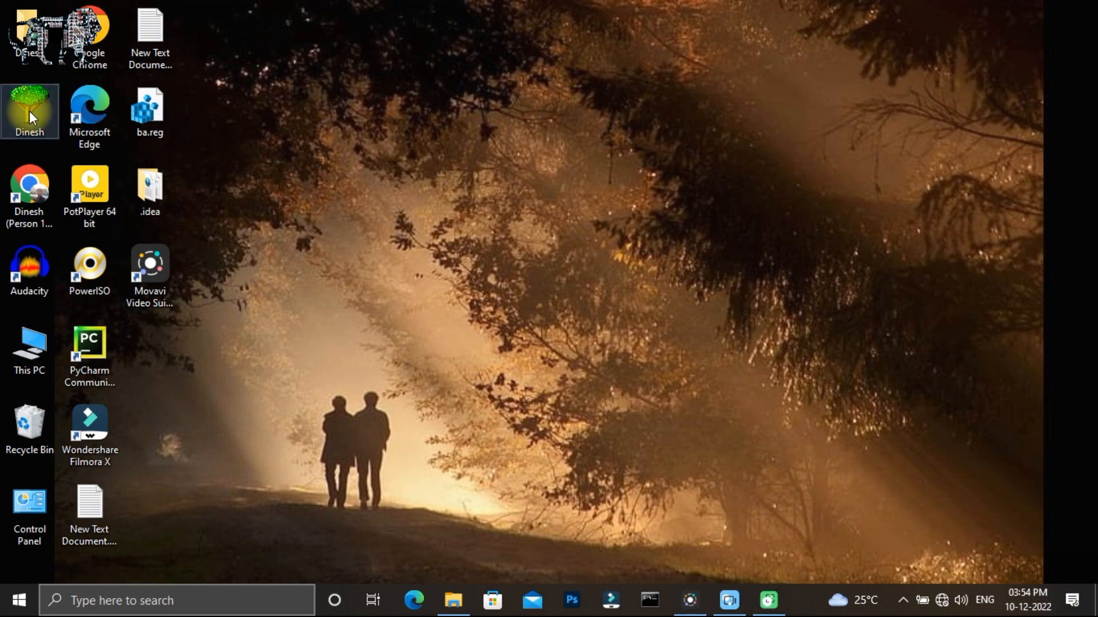
Reopen the Dinesh folder from the desktop, now carrying its green tree icon.
double_click(29, 105)
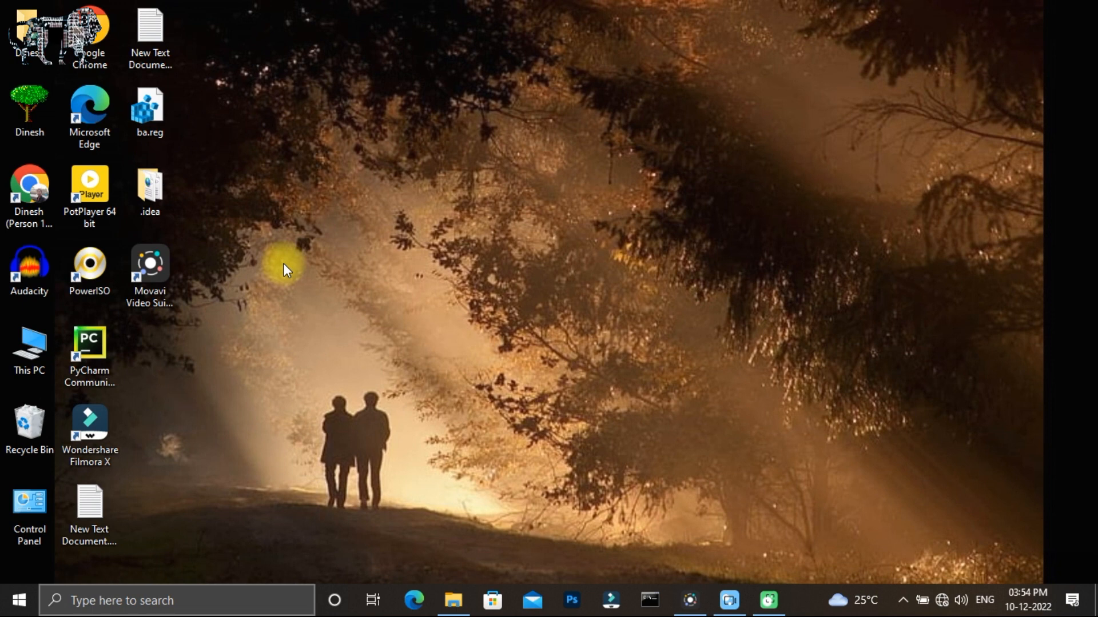
mouse_move(148, 506)
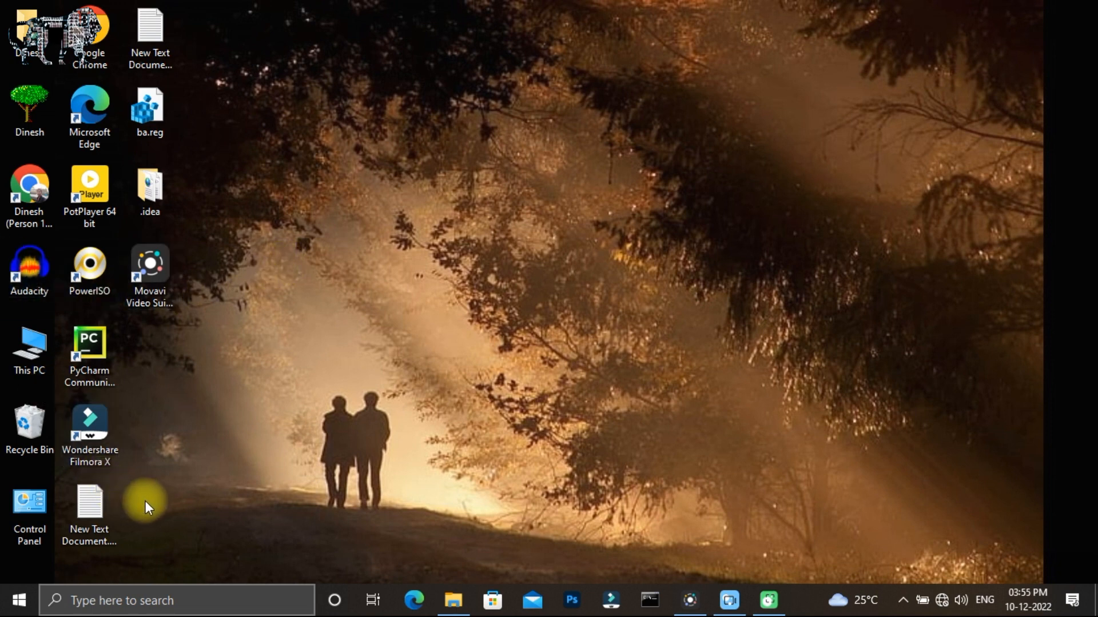